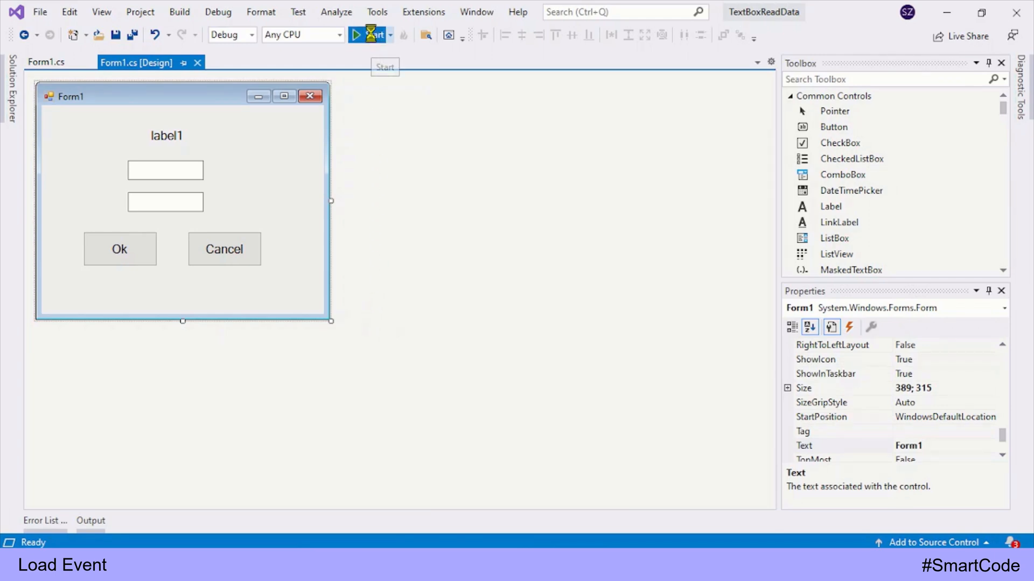
Preview the form, then show its event list and locate the Load event for Form1_Load
{"action": "left_click", "coordinate": [355, 34]}
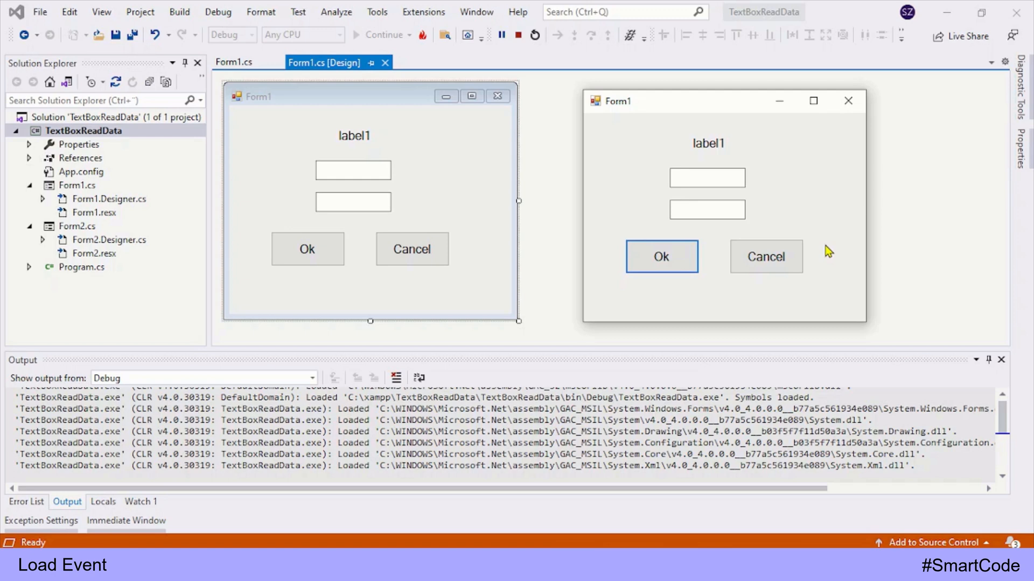
{"action": "mouse_move", "coordinate": [623, 112]}
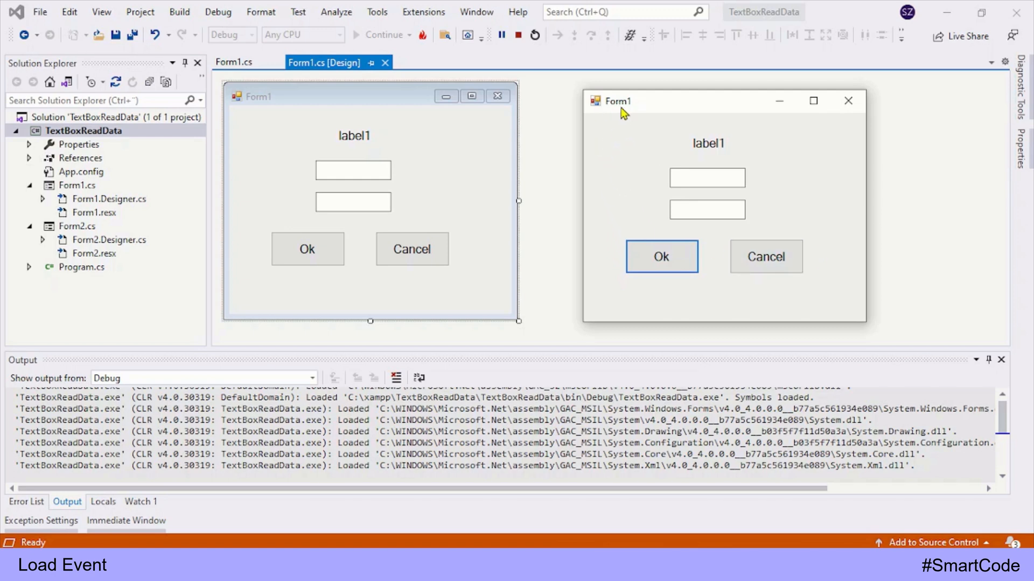
{"action": "mouse_move", "coordinate": [680, 163]}
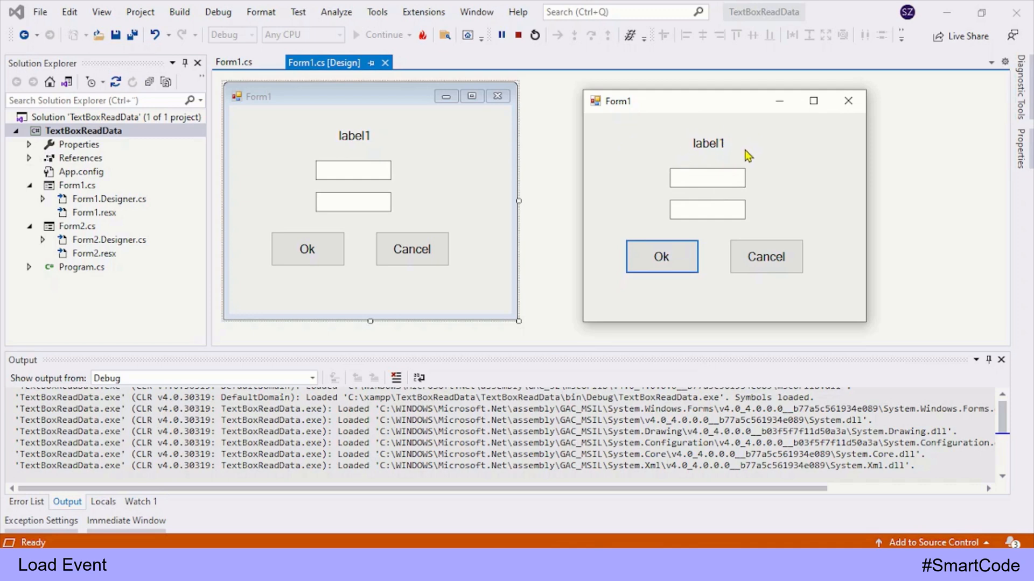
{"action": "mouse_move", "coordinate": [618, 112]}
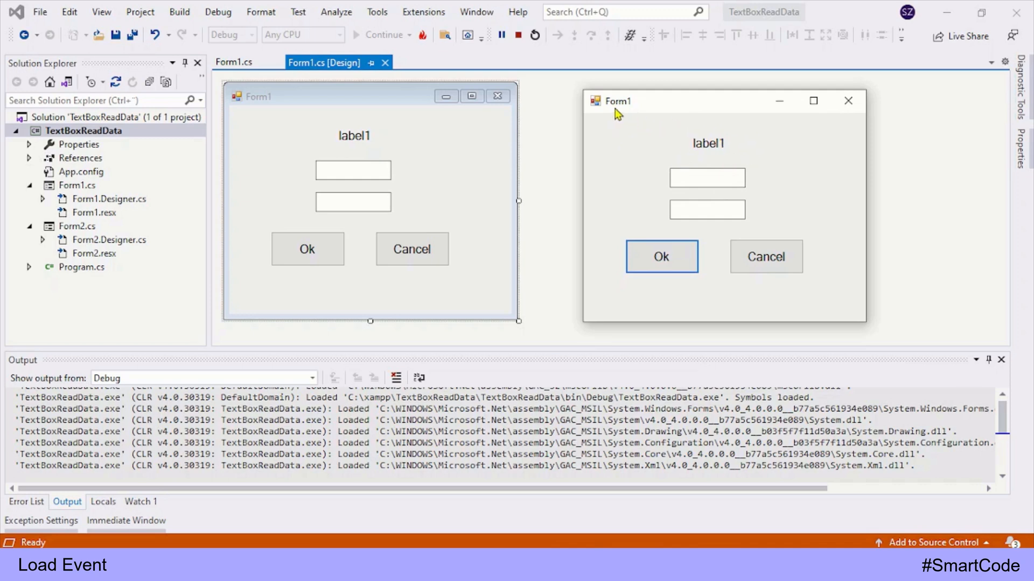
{"action": "mouse_move", "coordinate": [668, 148]}
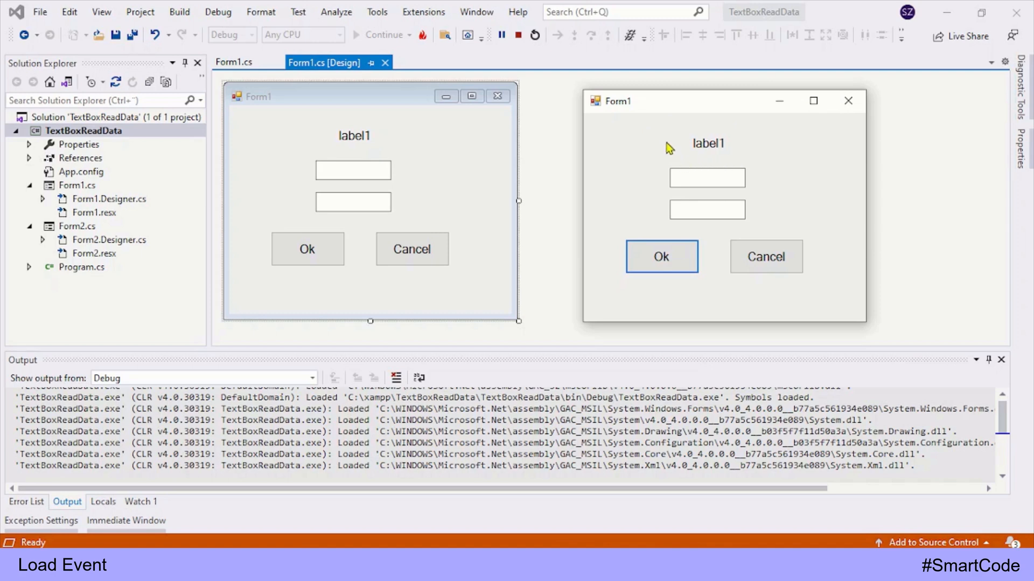
{"action": "mouse_move", "coordinate": [718, 157]}
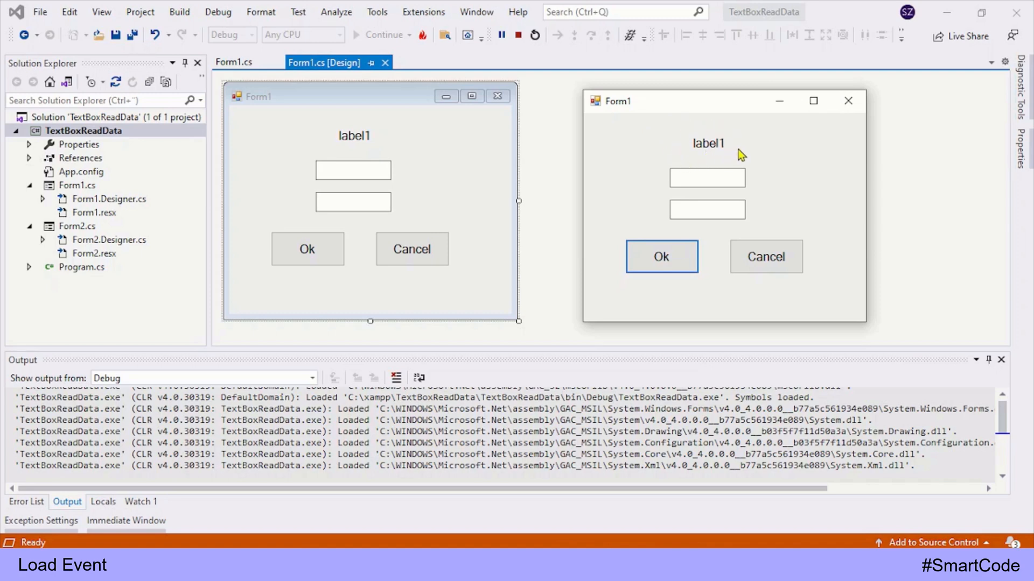
{"action": "mouse_move", "coordinate": [754, 193]}
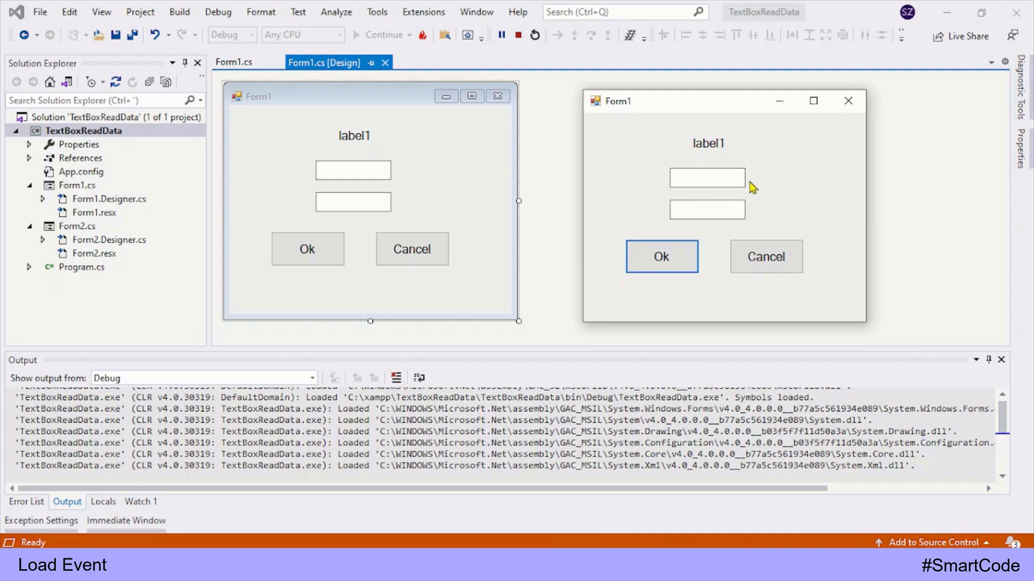
{"action": "mouse_move", "coordinate": [770, 196]}
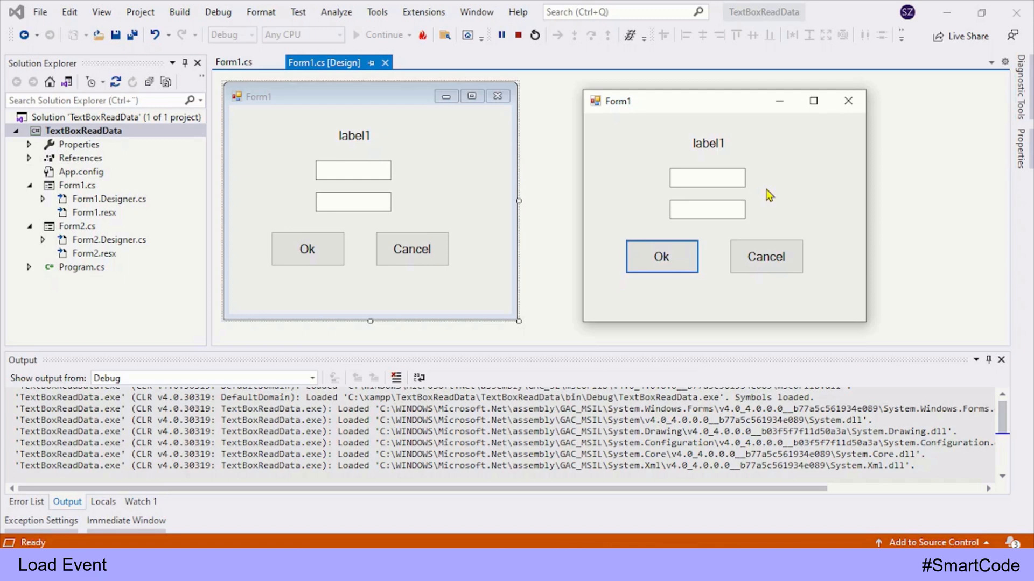
{"action": "mouse_move", "coordinate": [765, 256]}
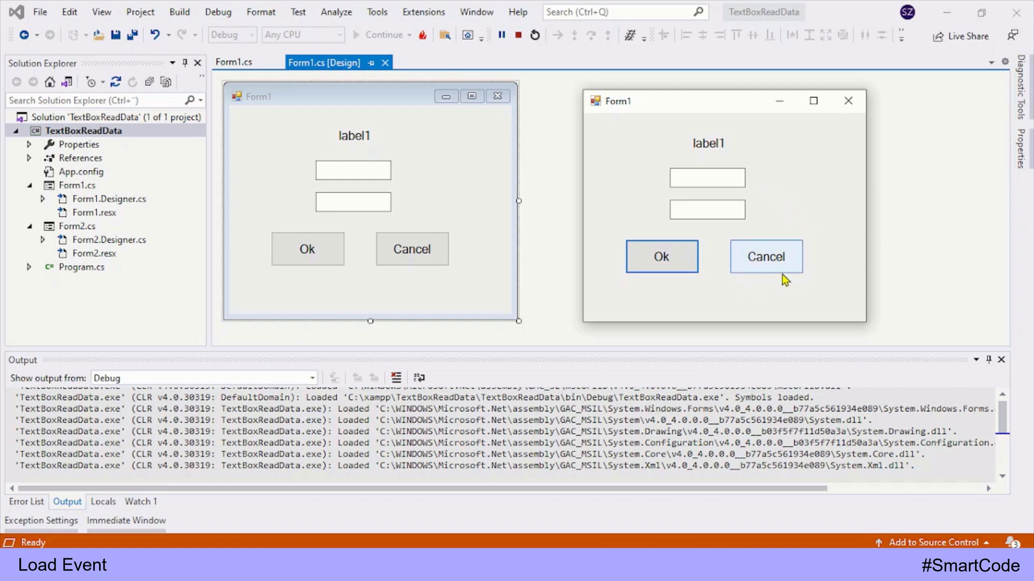
{"action": "mouse_move", "coordinate": [820, 254]}
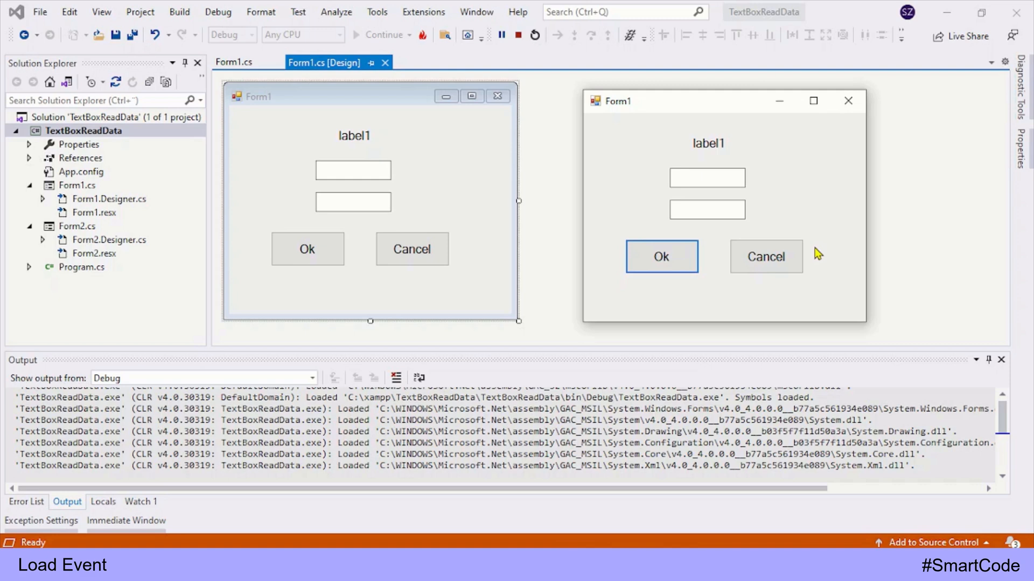
{"action": "mouse_move", "coordinate": [865, 119]}
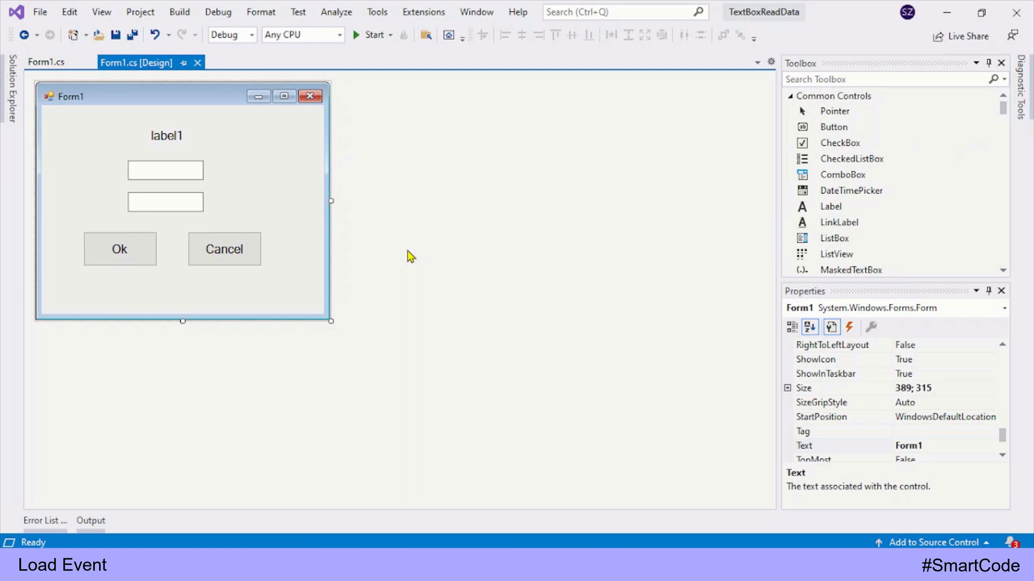
{"action": "mouse_move", "coordinate": [273, 175]}
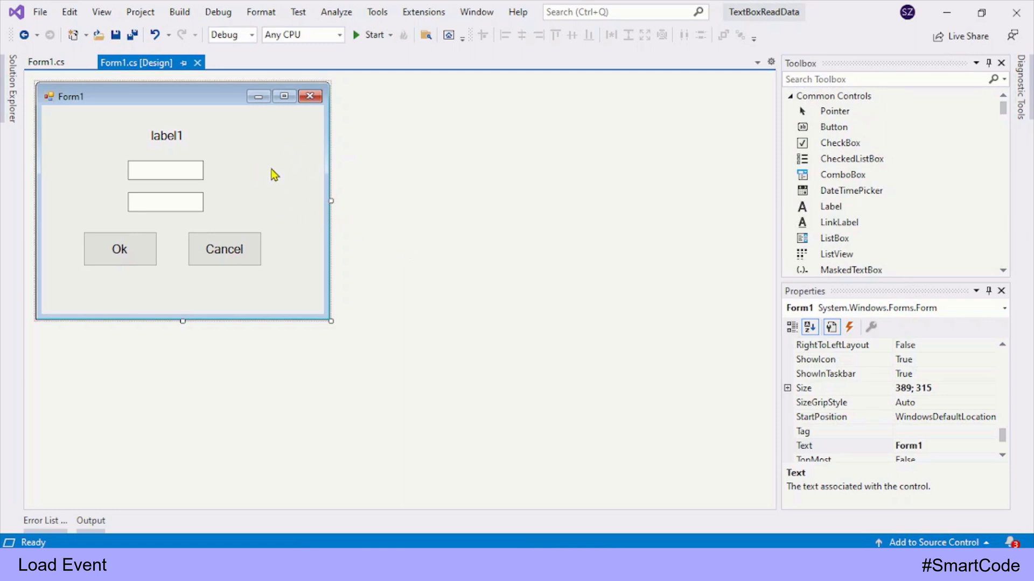
{"action": "mouse_move", "coordinate": [267, 177]}
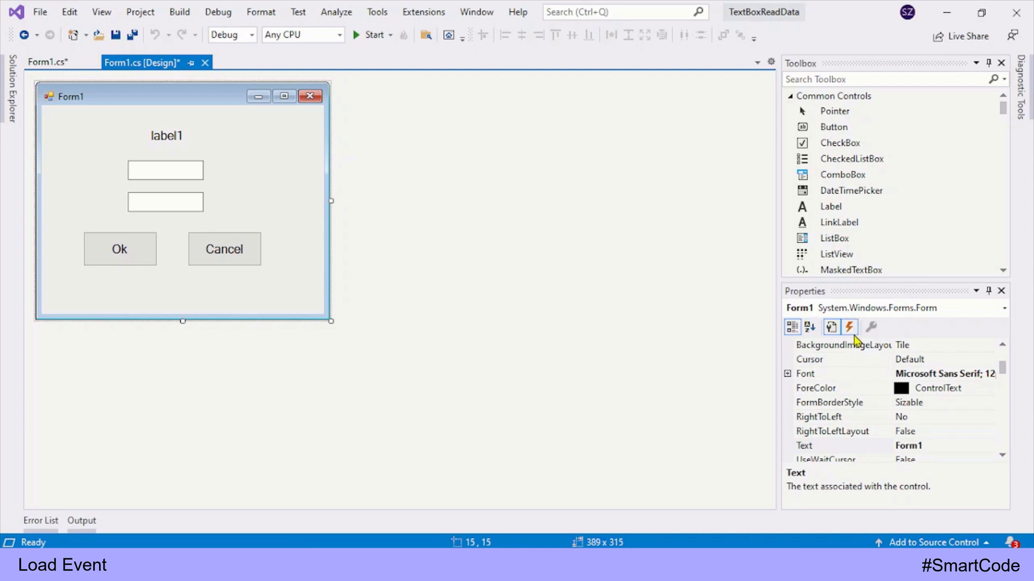
{"action": "left_click", "coordinate": [849, 327]}
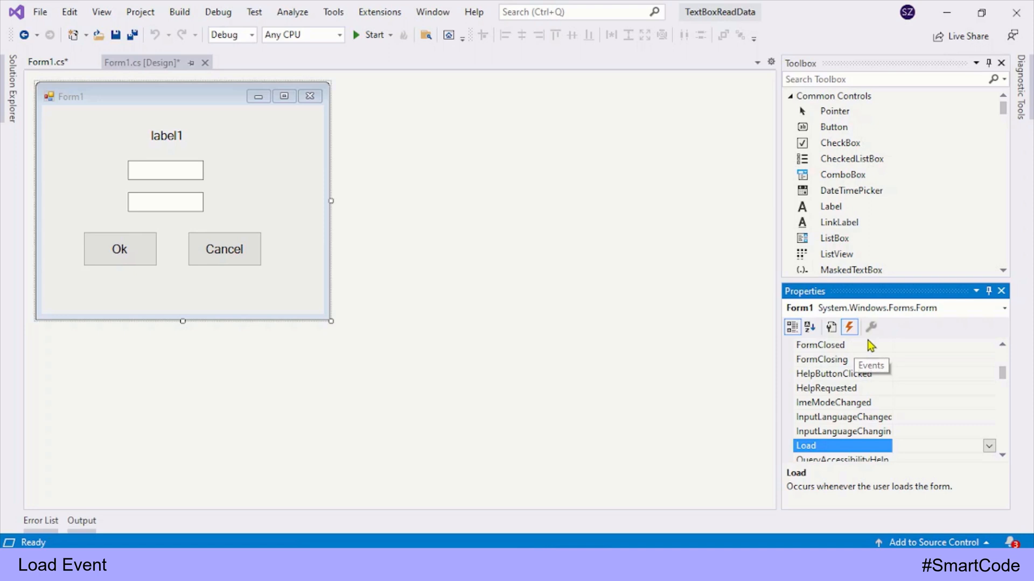
{"action": "scroll", "scroll_direction": "down", "scroll_amount": 3}
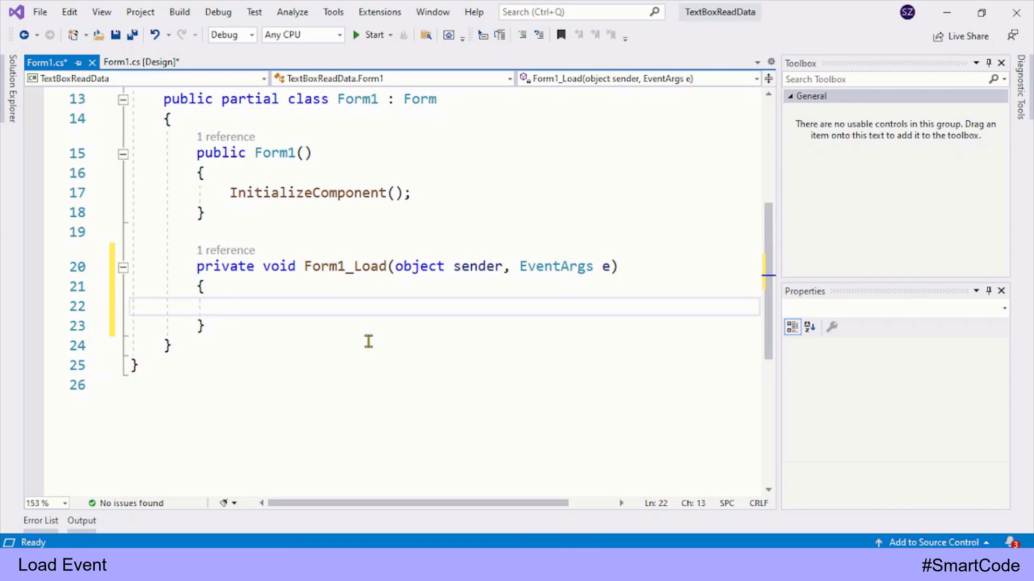
Add this.Text = "Larning Load Event"; to Form1_Load to set the window title
{"action": "type", "text": "this"}
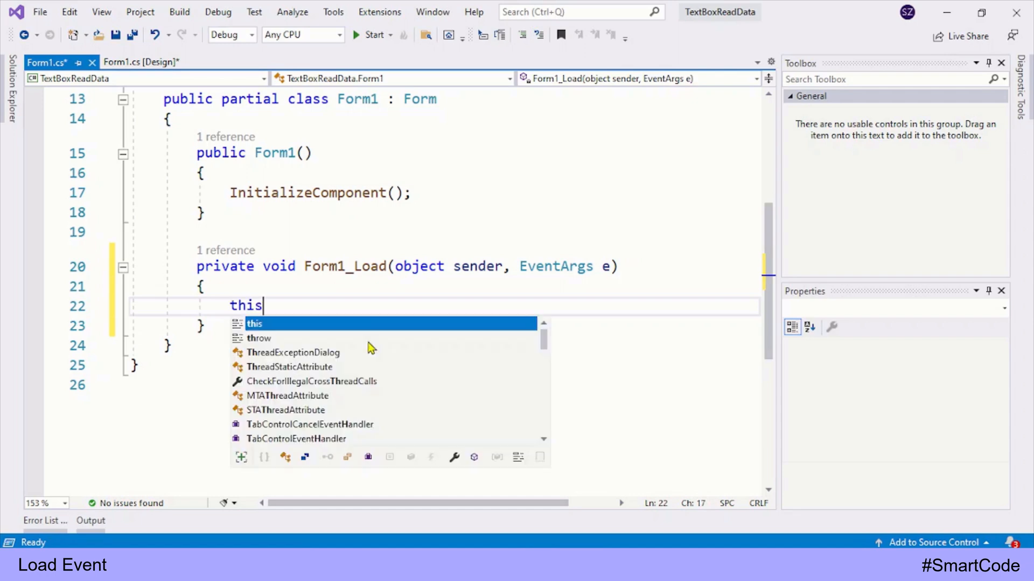
{"action": "type", "text": ".Text"}
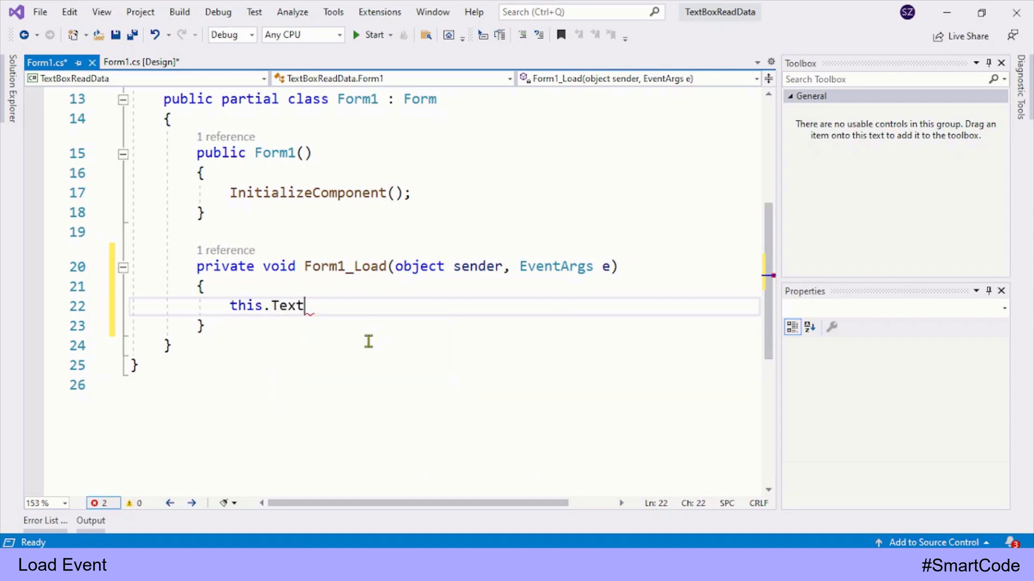
{"action": "type", "text": "= \"\""}
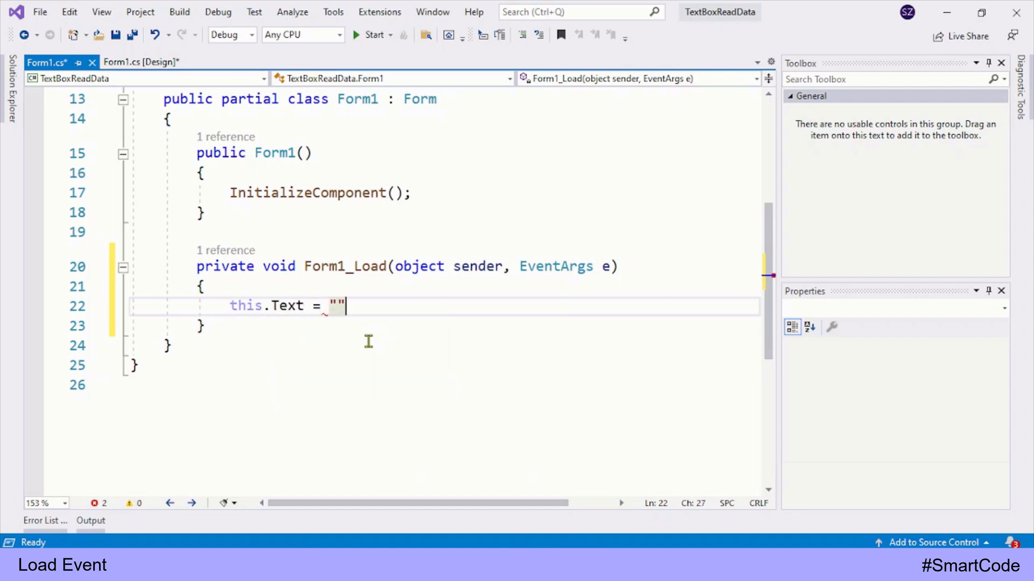
{"action": "type", "text": "Lar"}
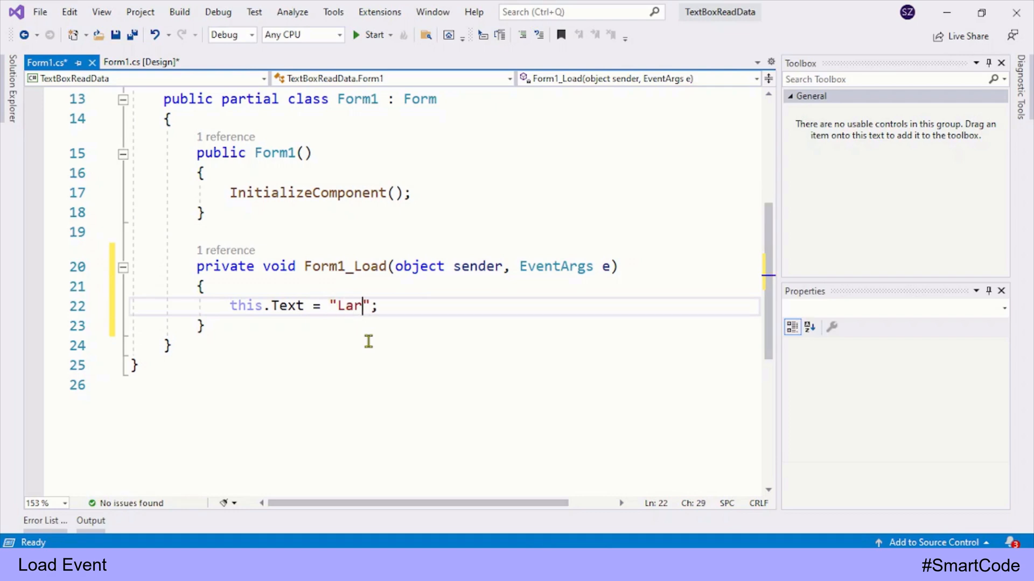
{"action": "type", "text": "ning Load"}
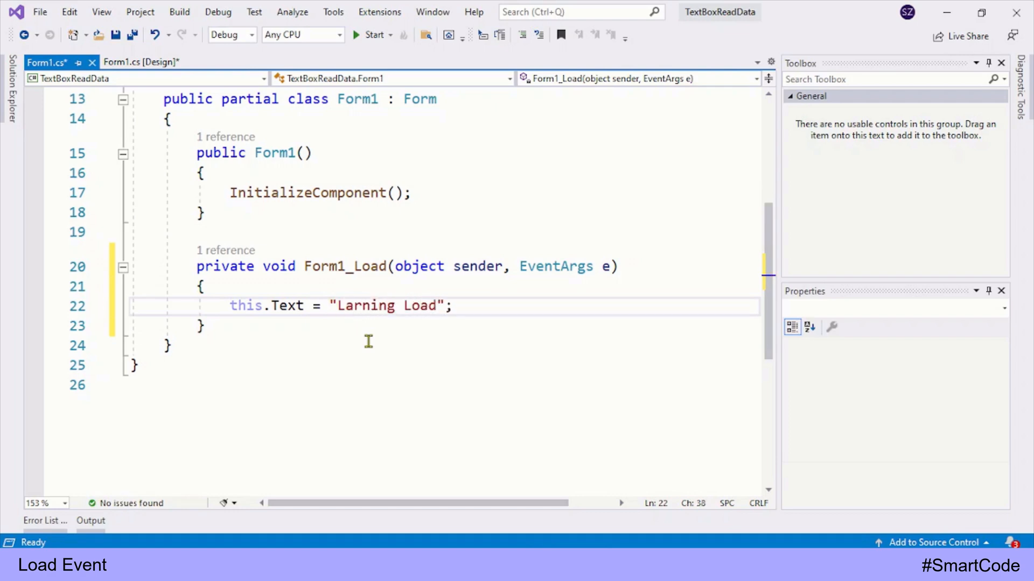
{"action": "type", "text": "Event"}
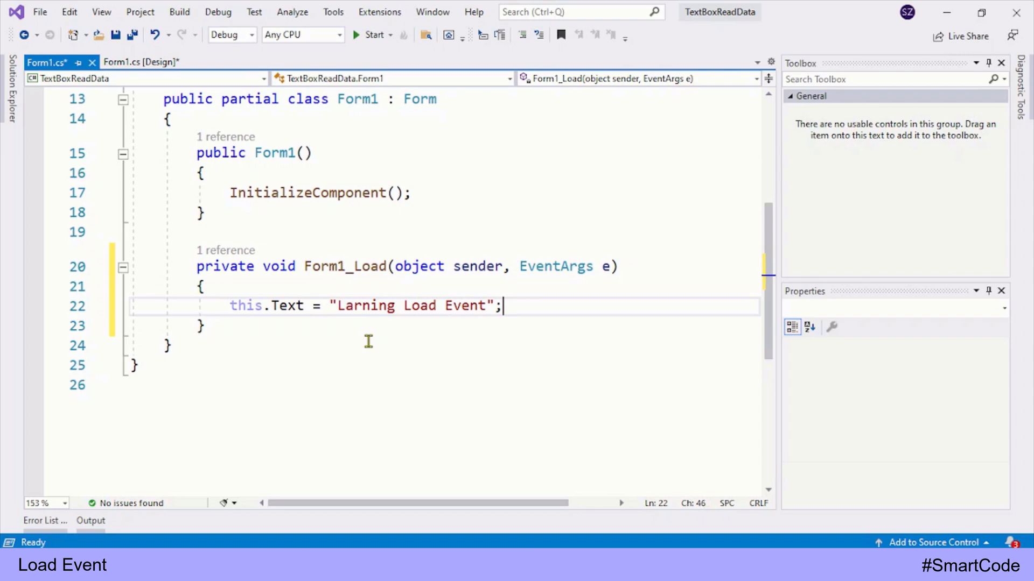
{"action": "key", "text": "Enter"}
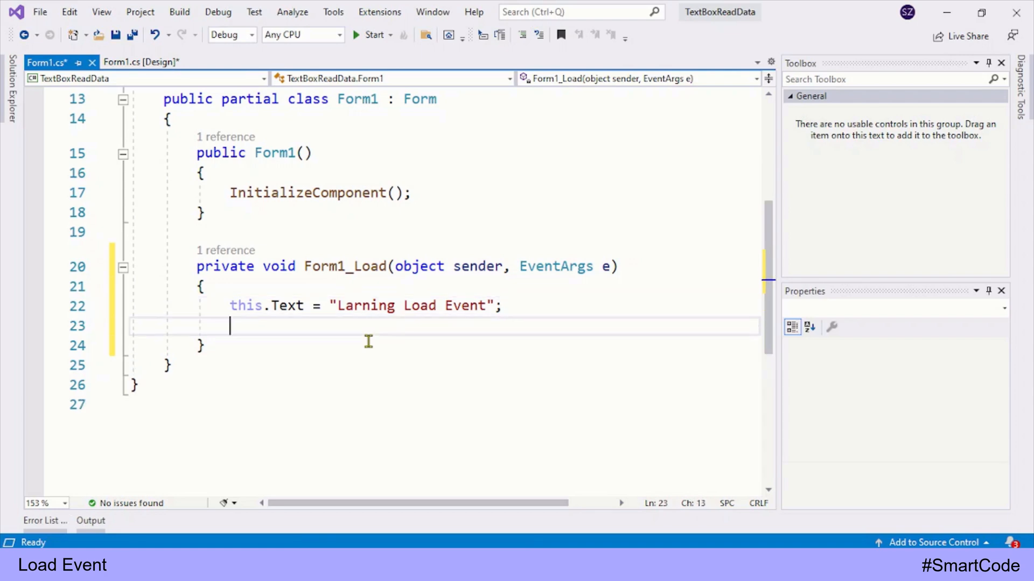
Add lblMsg.Text = "Welcome!!!"; and begin the ActiveControl statement
{"action": "type", "text": "lblMsg.Text"}
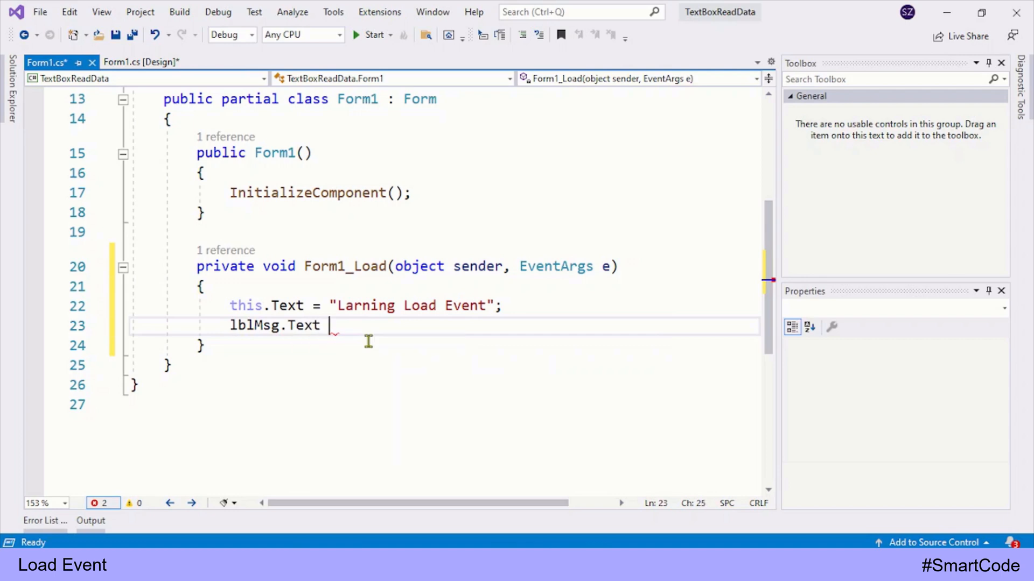
{"action": "type", "text": "= \"\";"}
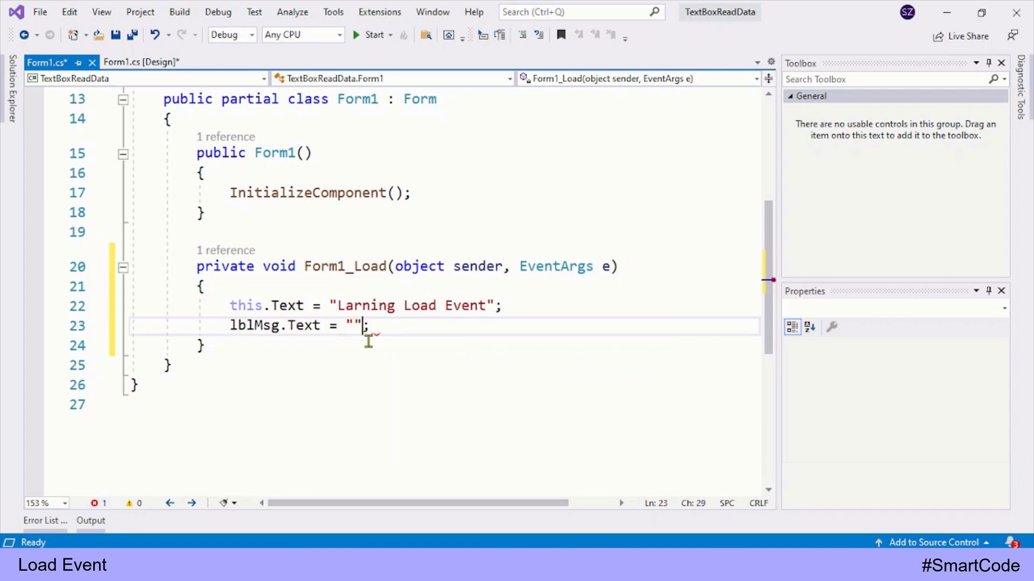
{"action": "type", "text": "Welcome"}
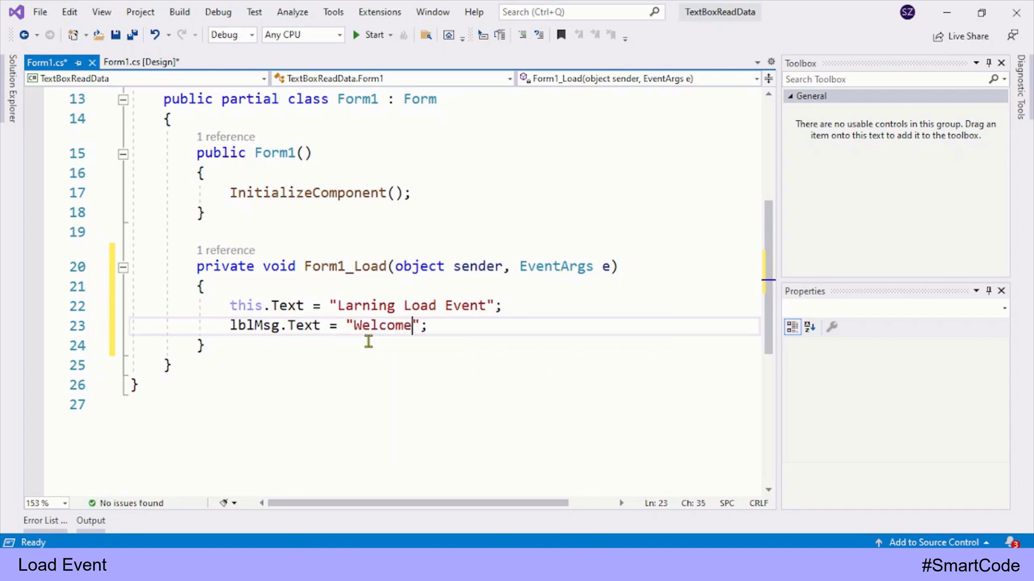
{"action": "type", "text": "!!!"}
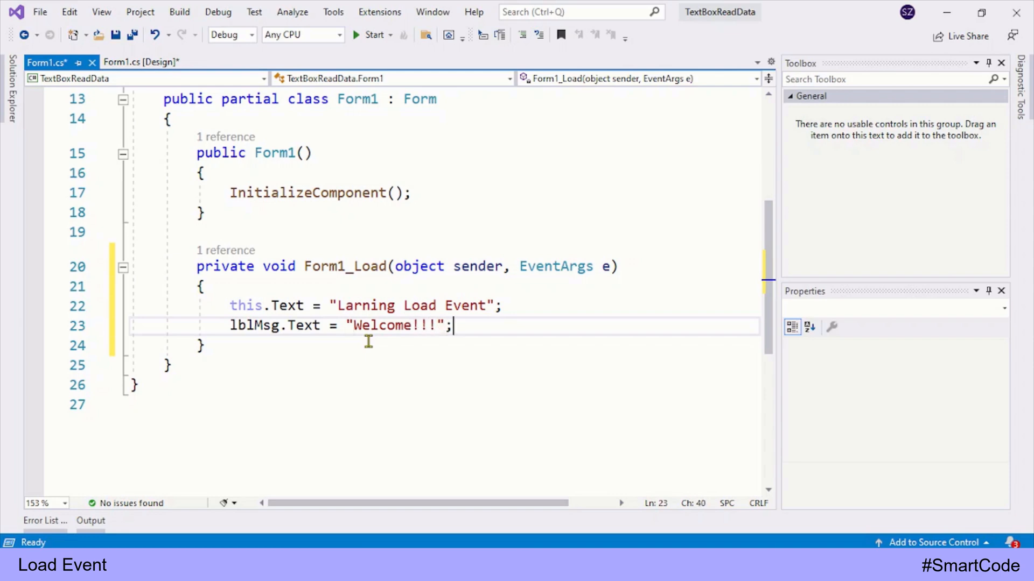
{"action": "type", "text": "acti"}
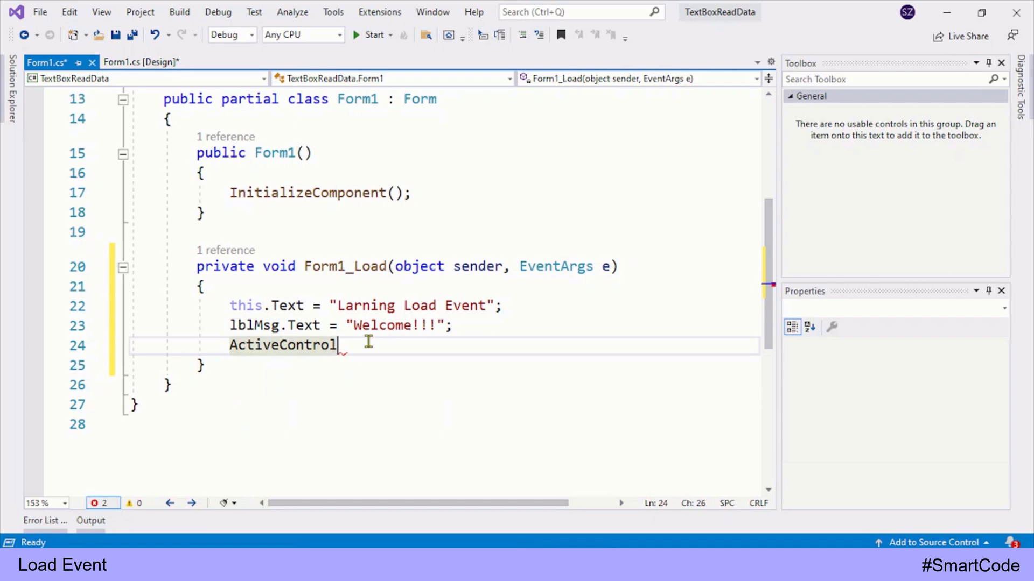
Complete ActiveControl = tbxOne; and add btnCancel.Enabled = false; via IntelliSense
{"action": "type", "text": "="}
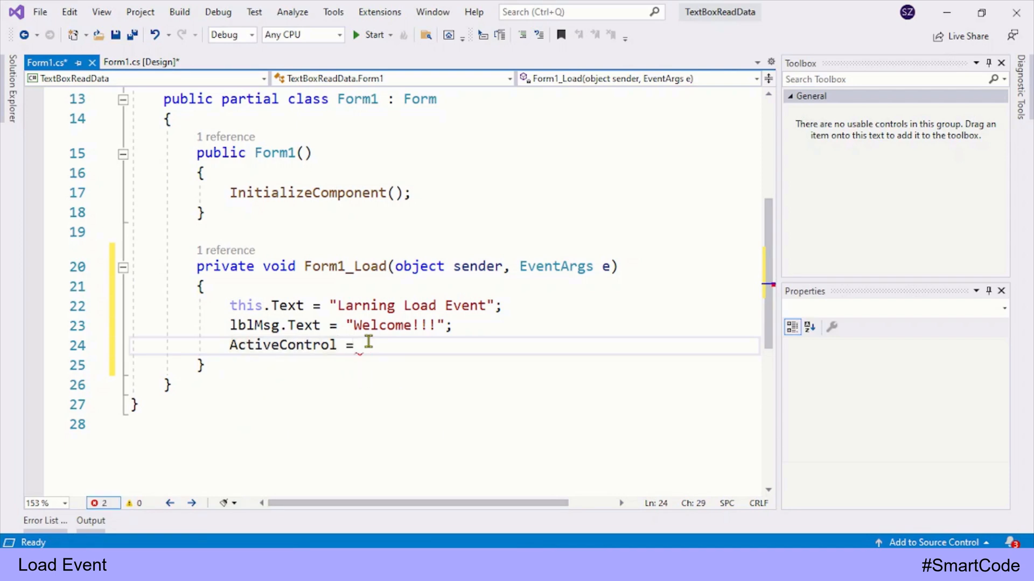
{"action": "type", "text": "tbxOne;"}
{"action": "type", "text": "btn"}
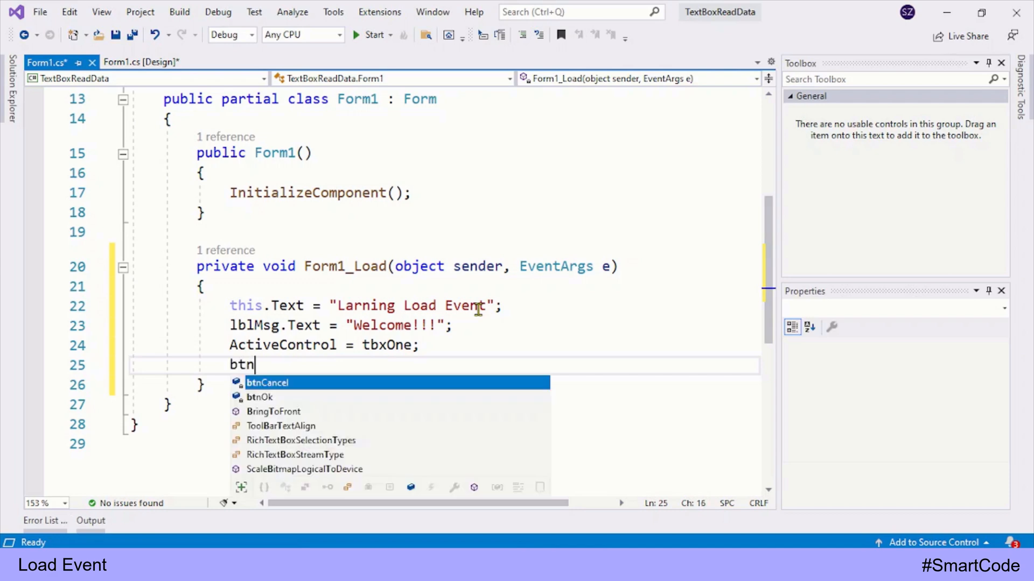
{"action": "key", "text": "Tab"}
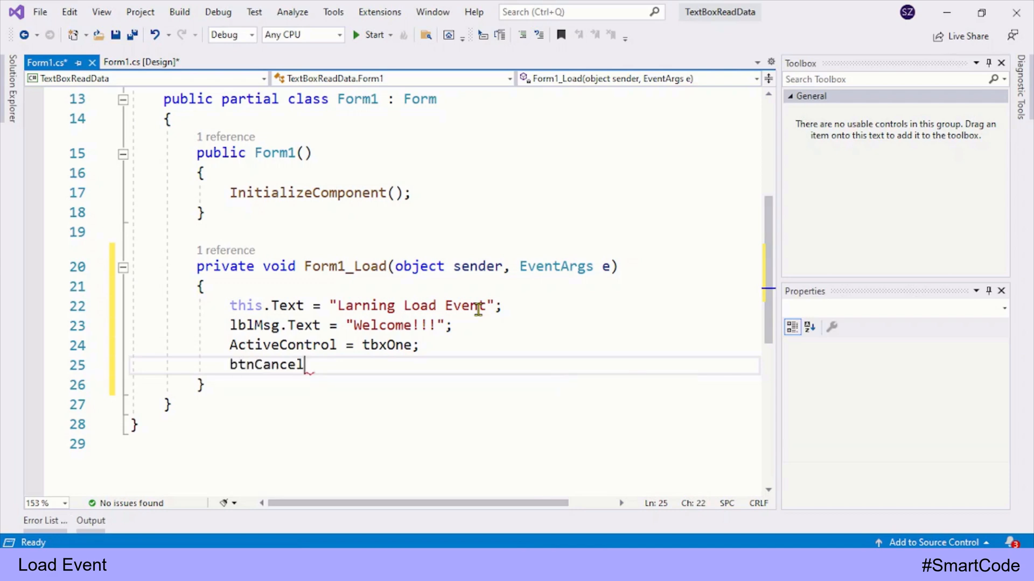
{"action": "type", "text": ".Enabled"}
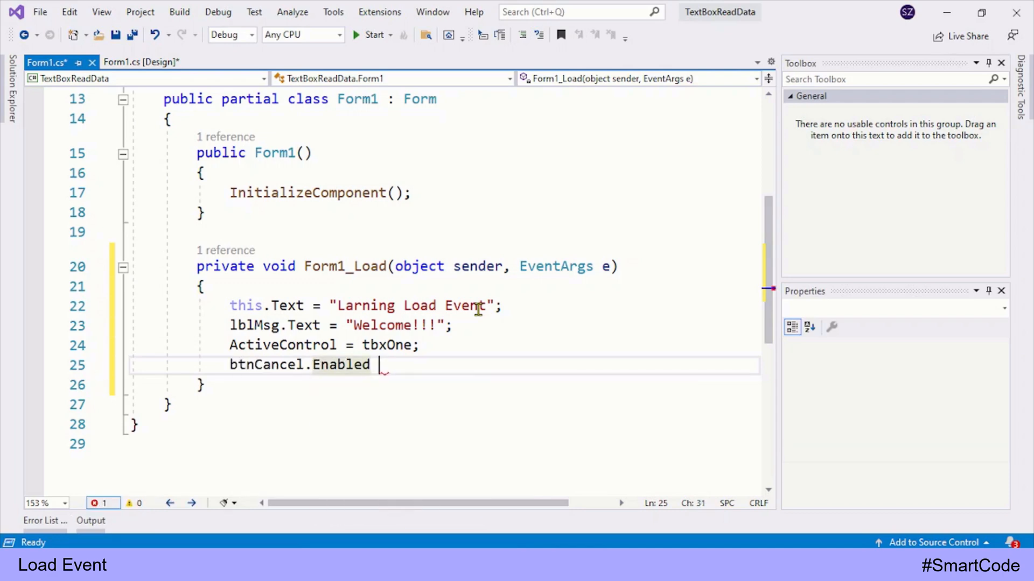
{"action": "type", "text": "= false;"}
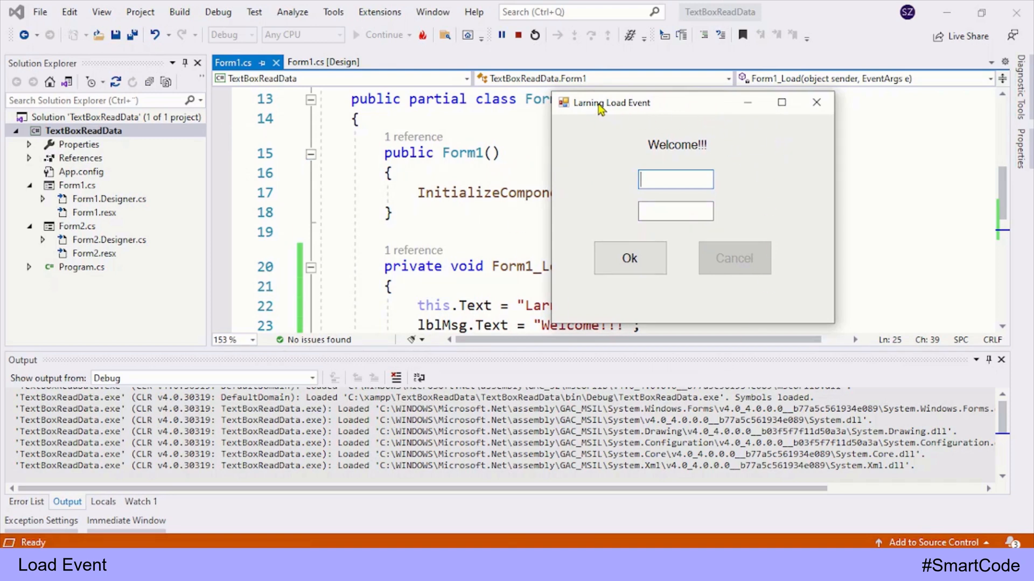
{"action": "mouse_move", "coordinate": [720, 156]}
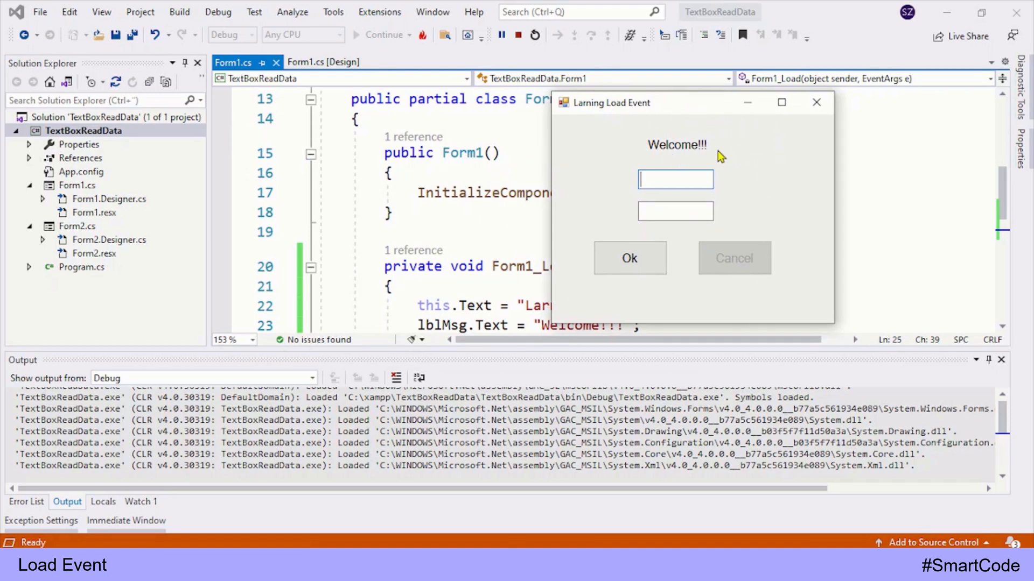
{"action": "mouse_move", "coordinate": [737, 192]}
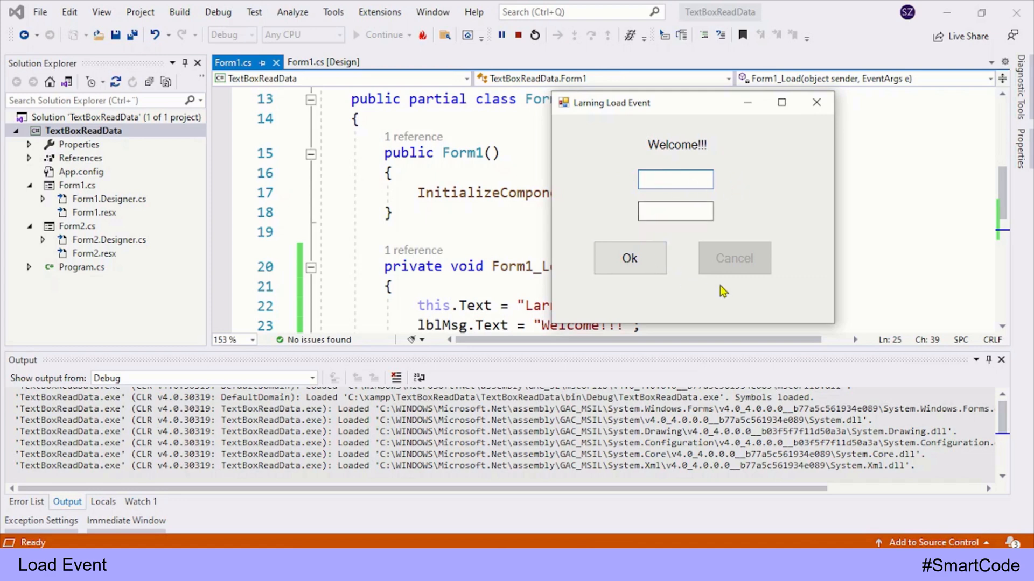
{"action": "mouse_move", "coordinate": [769, 293]}
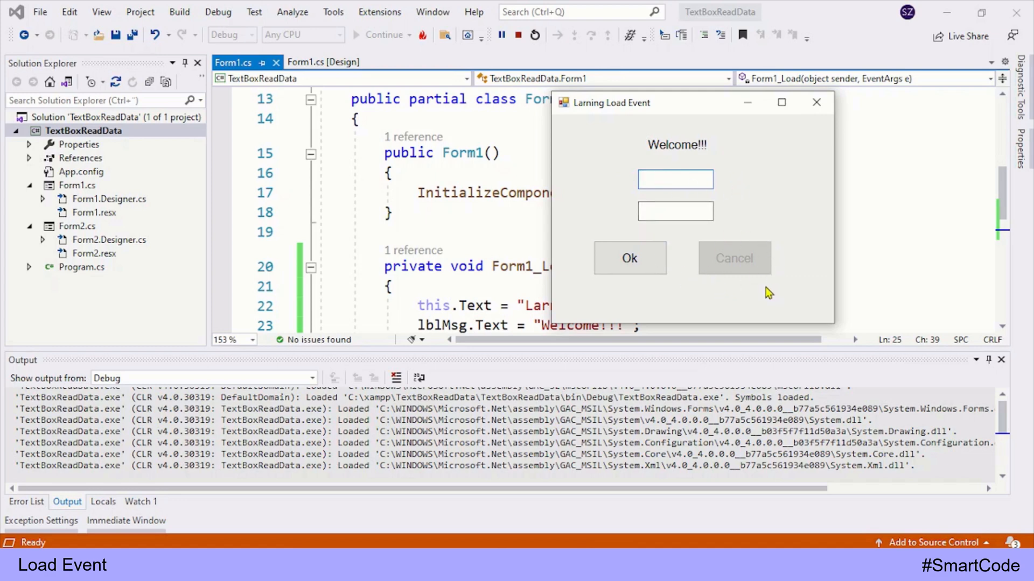